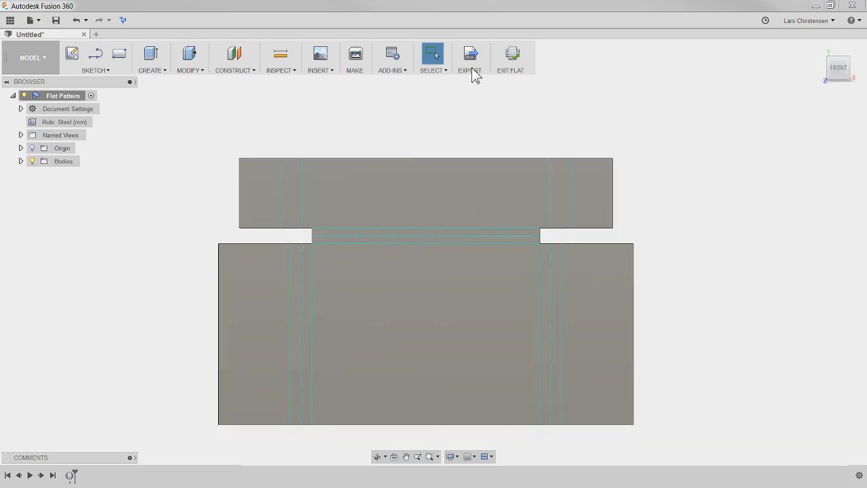
mouse_move(471, 57)
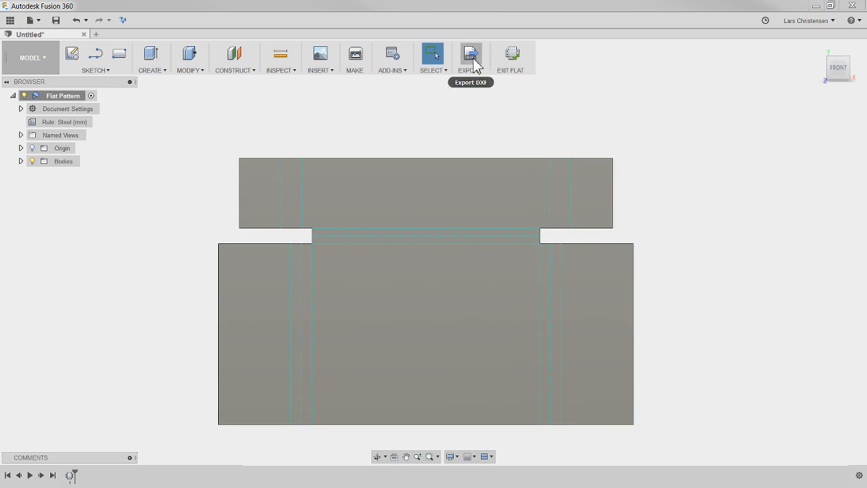
Bring up the Export DXF dialog for the flat pattern.
click(470, 54)
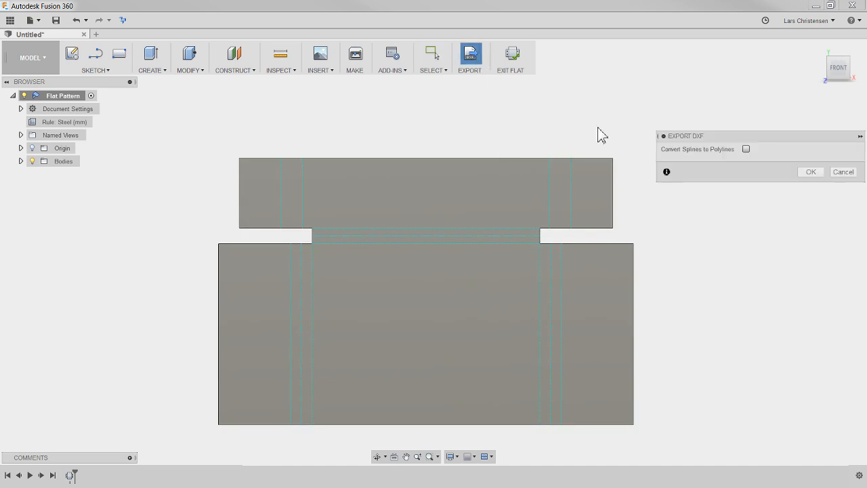
mouse_move(661, 393)
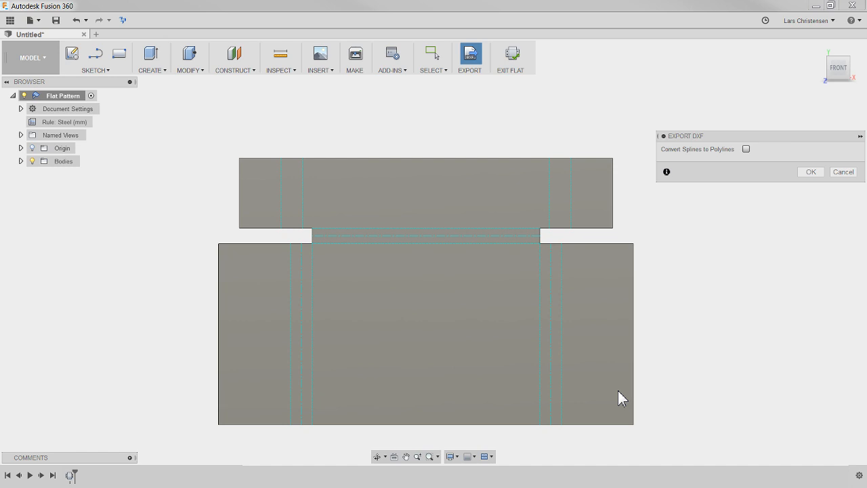
mouse_move(548, 353)
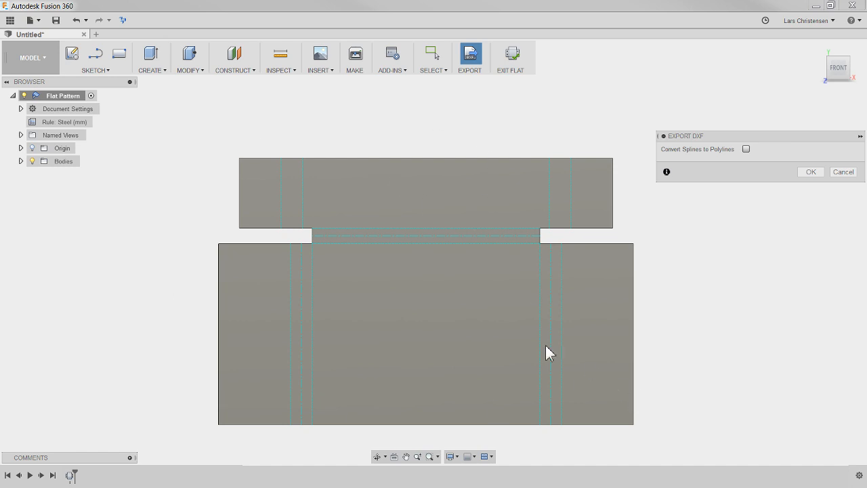
mouse_move(331, 250)
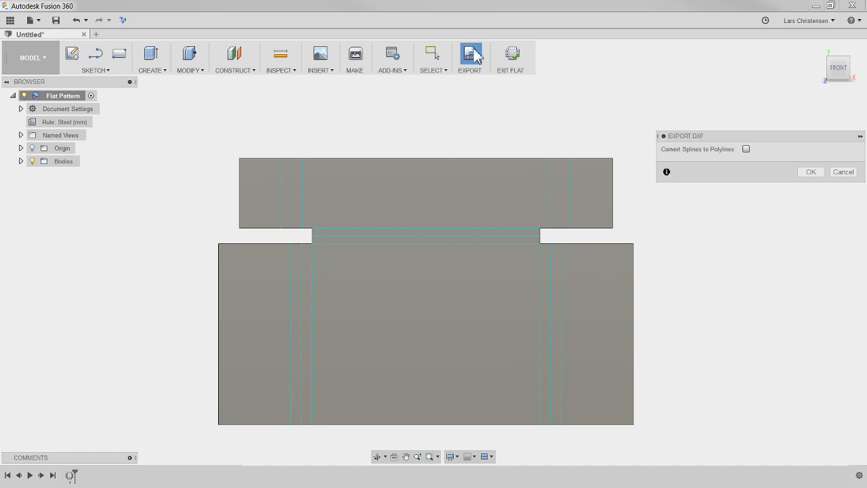
mouse_move(737, 423)
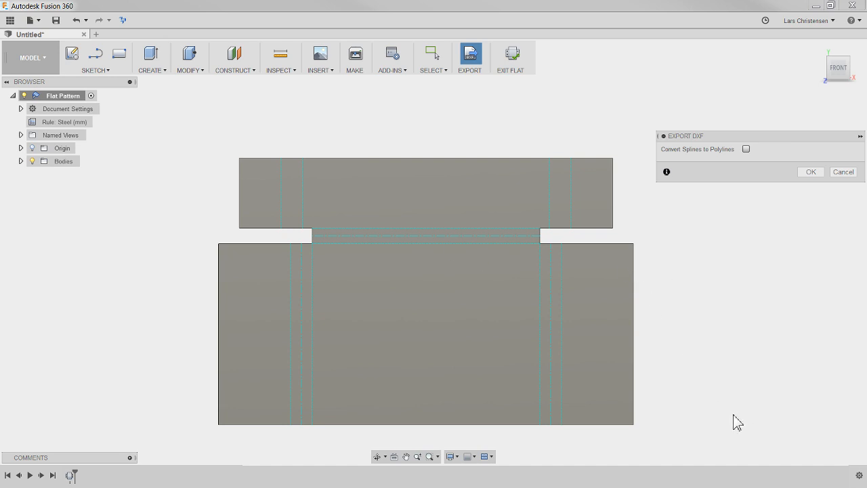
Cancel the DXF export and show the workspace list with the flat pattern still visible.
click(842, 171)
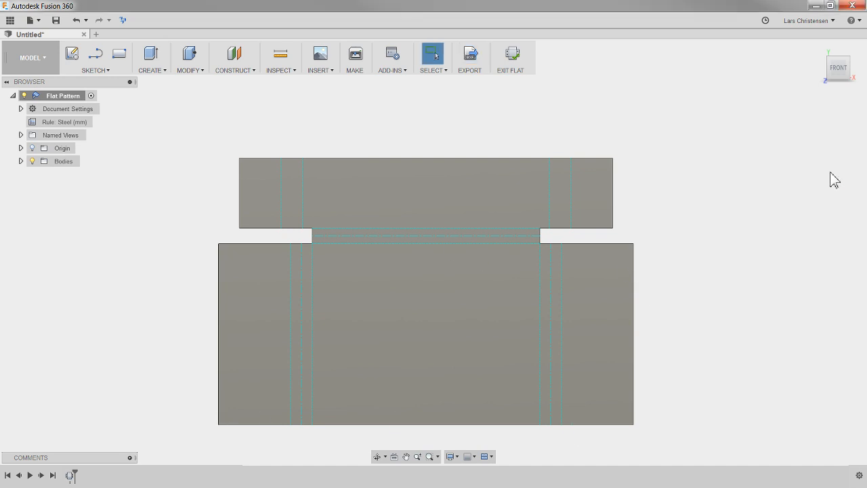
click(29, 57)
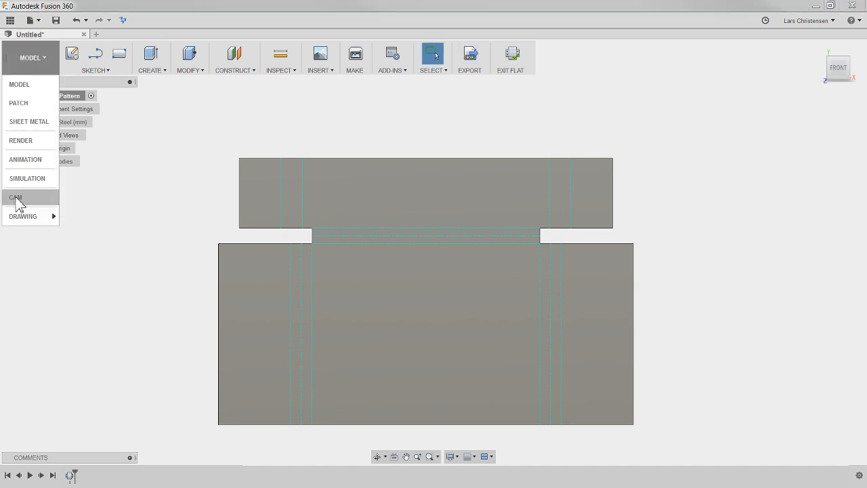
mouse_move(15, 198)
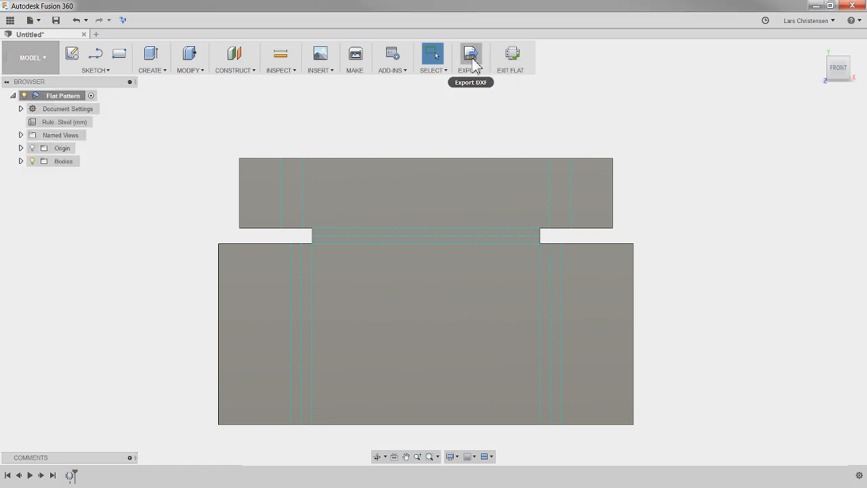
mouse_move(180, 184)
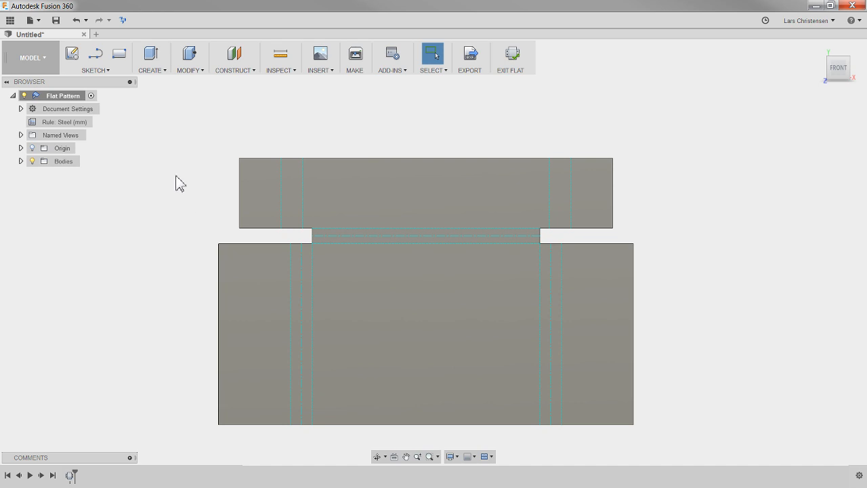
mouse_move(81, 304)
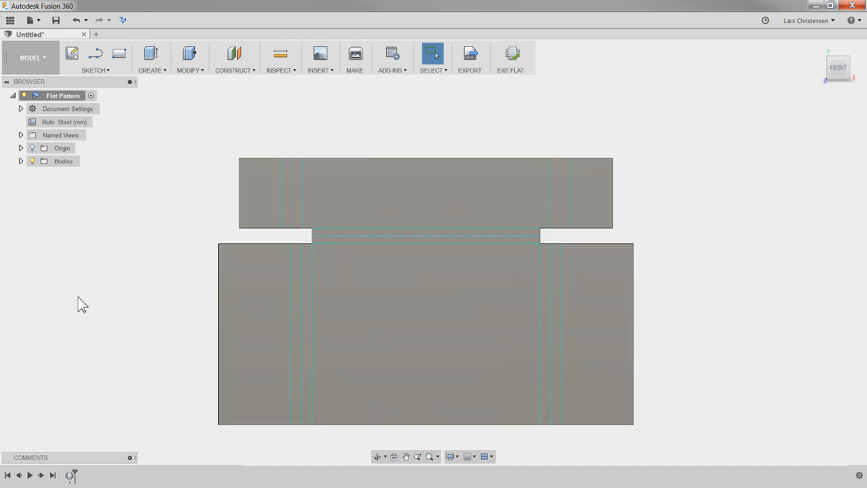